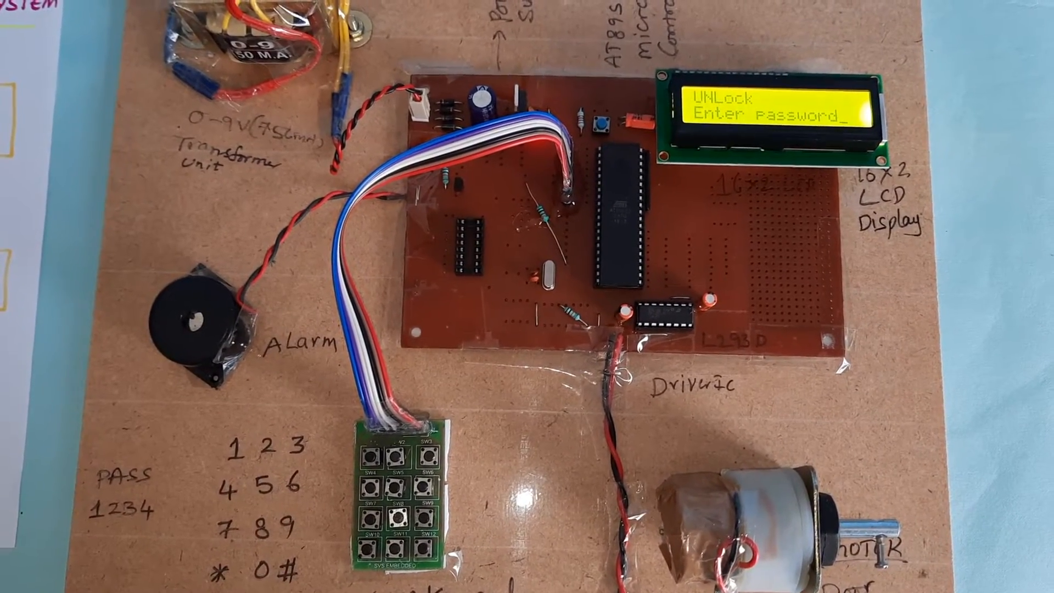
{"action": "left_click", "coordinate": [386, 475]}
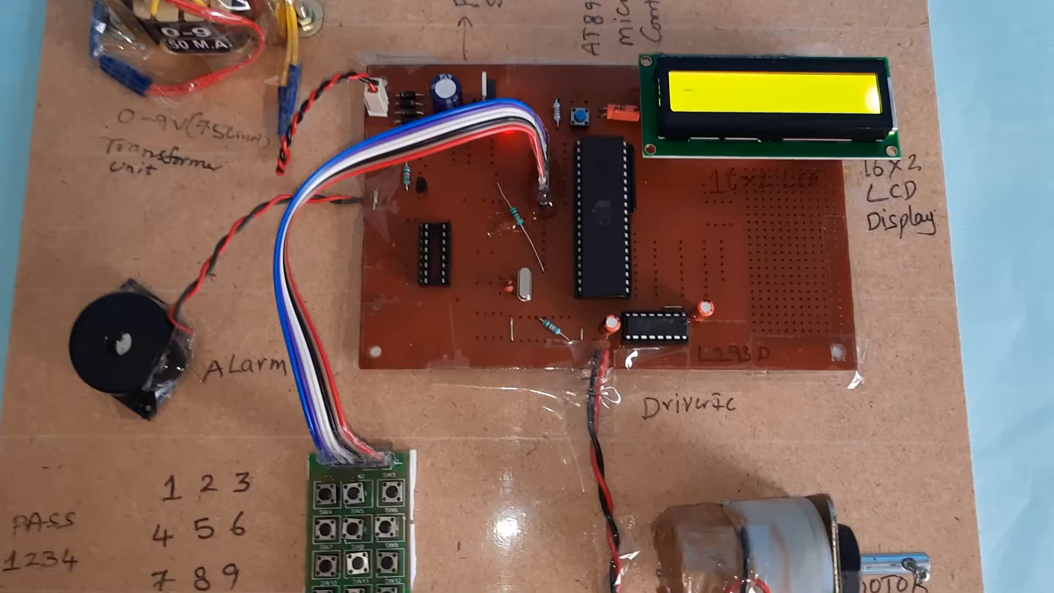
{"action": "left_click", "coordinate": [324, 493]}
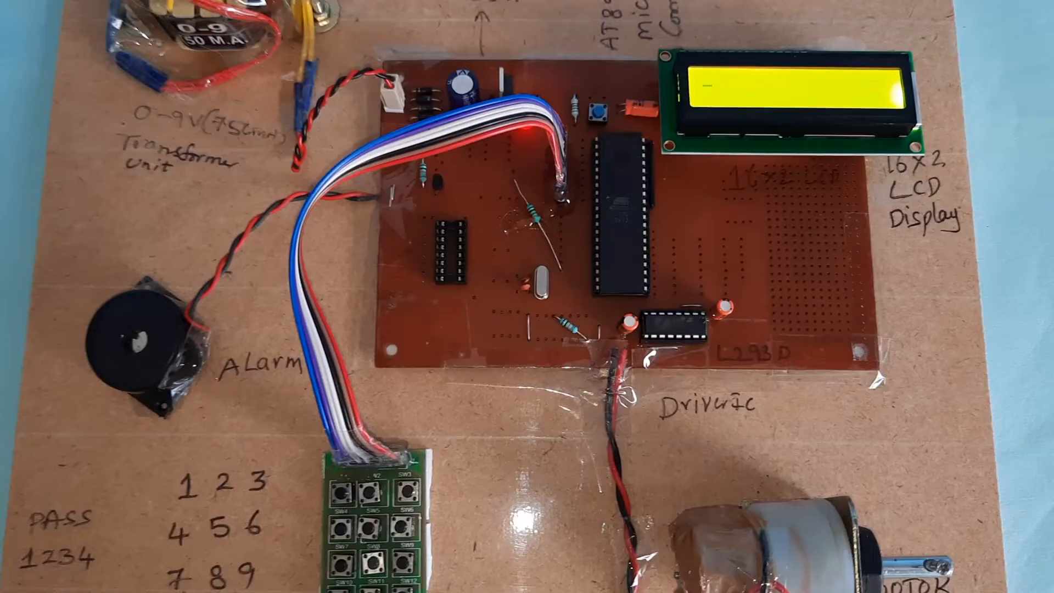
{"action": "left_click", "coordinate": [336, 525]}
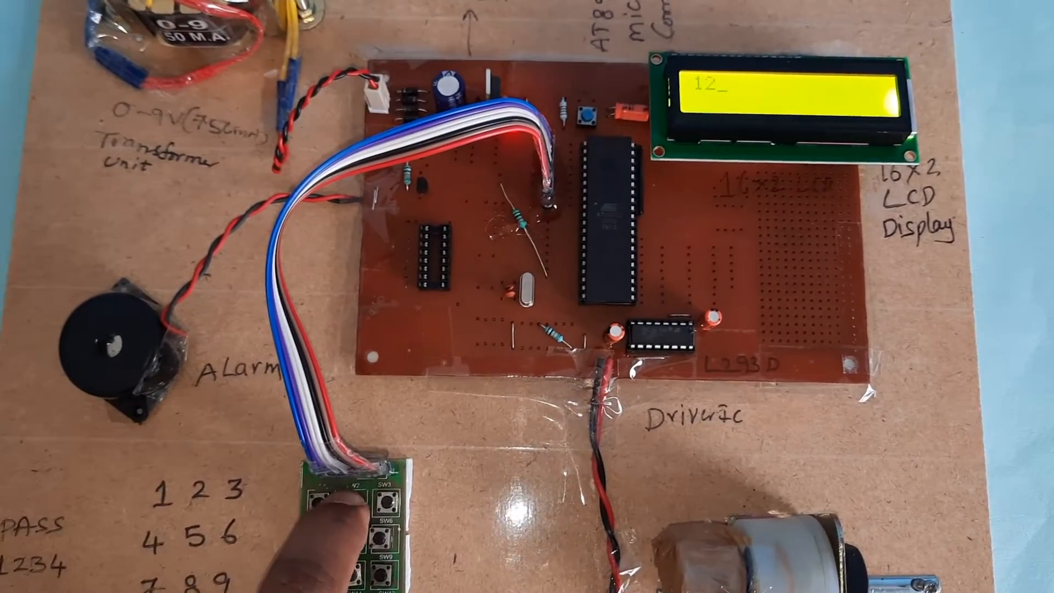